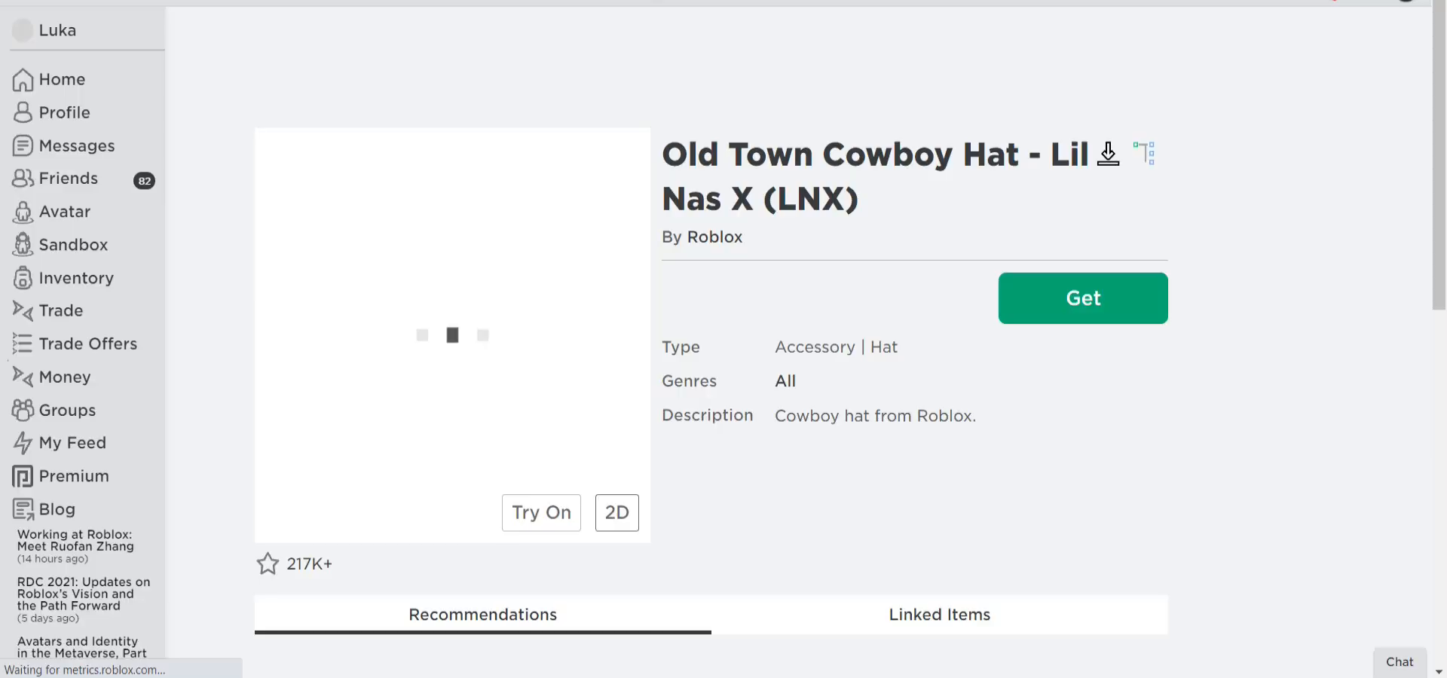
Show the free Old Town Cowboy Hat in the Try On 3D preview.
{"action": "left_click", "coordinate": [541, 512]}
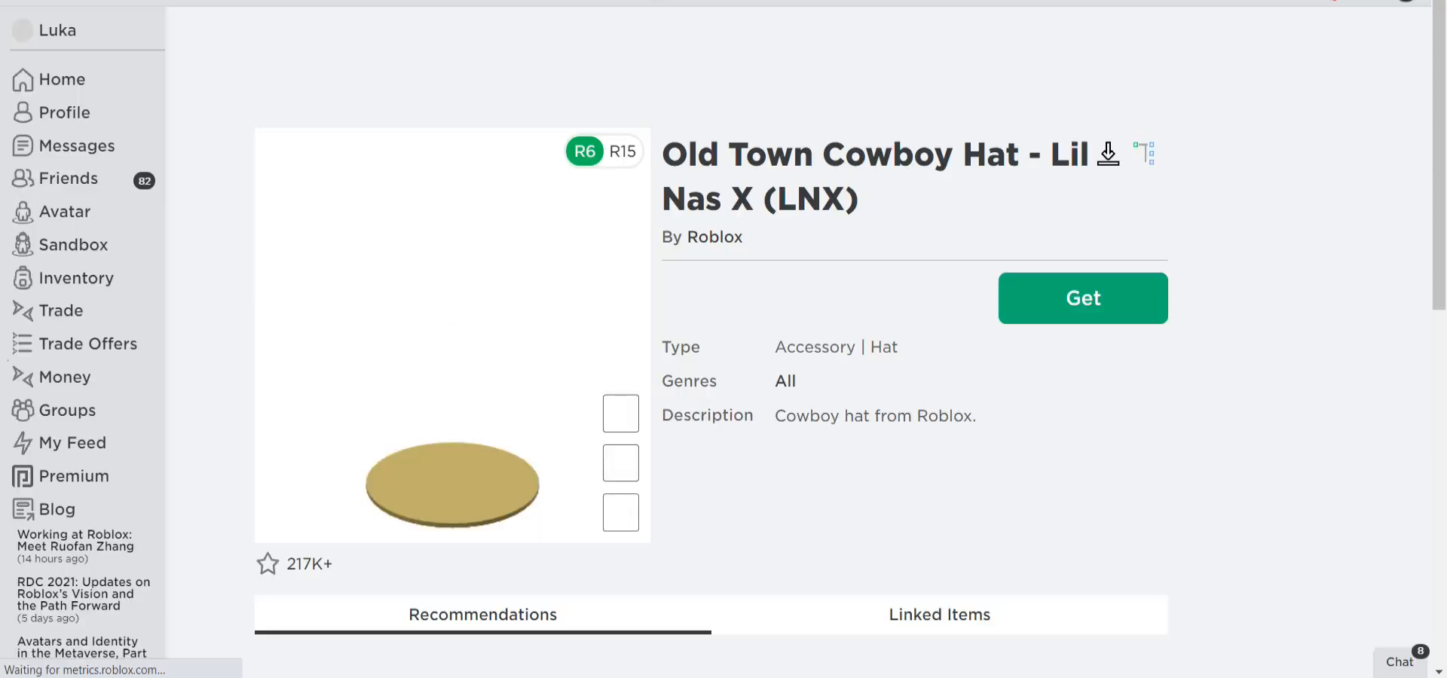